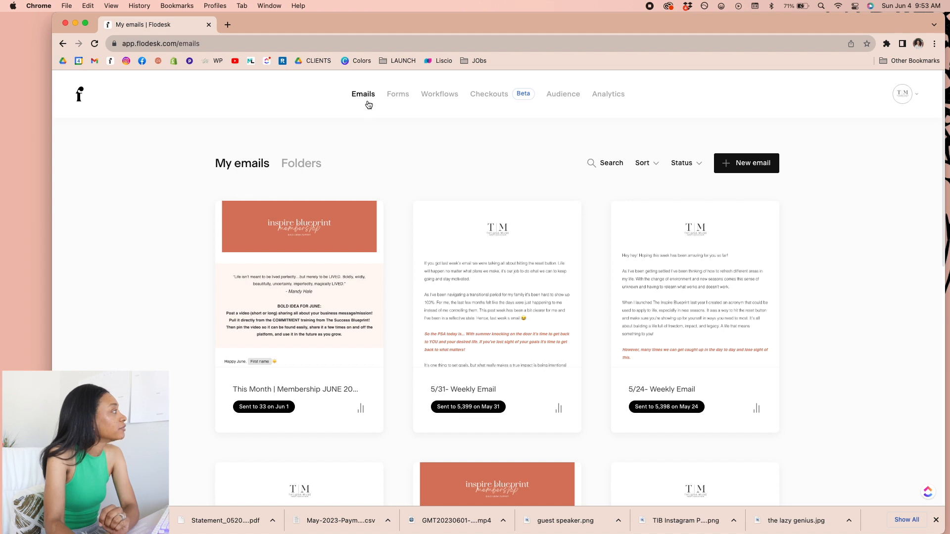
mouse_move(415, 106)
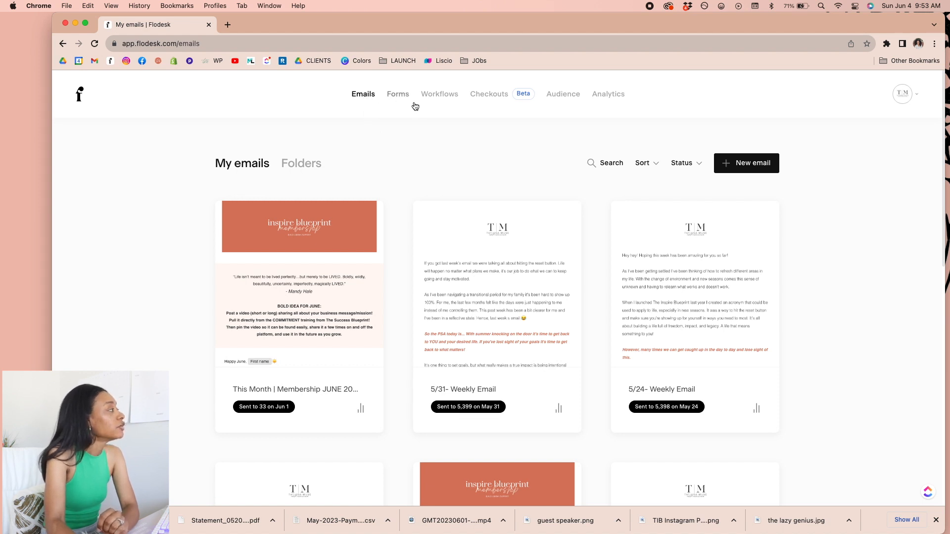